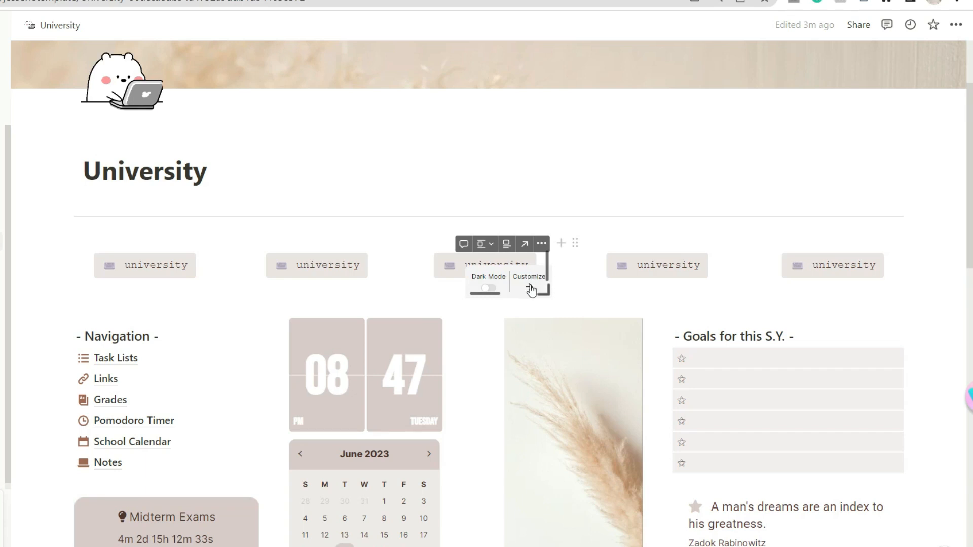
Step: Open the university button's Indify configuration and scroll through its layout, alignment and color settings
left_click(528, 276)
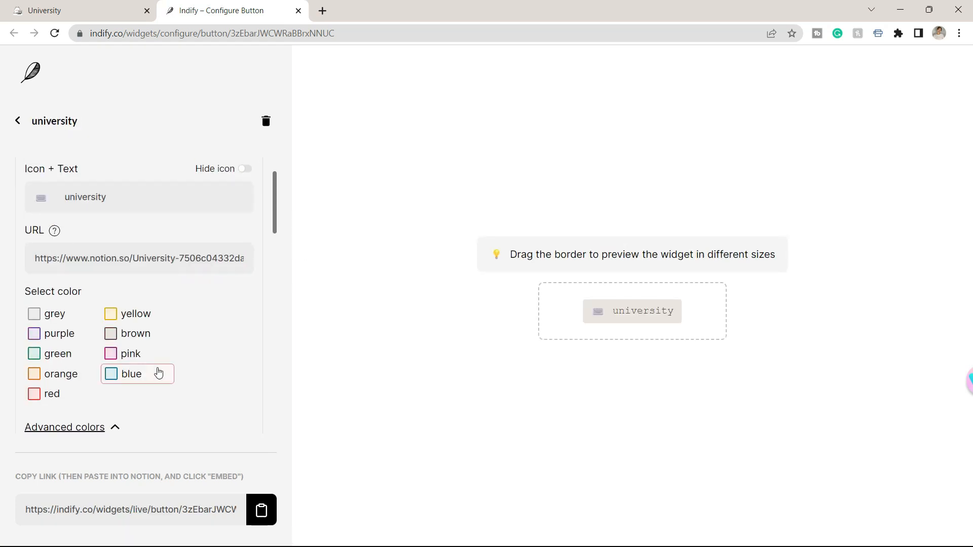
scroll("down", 3)
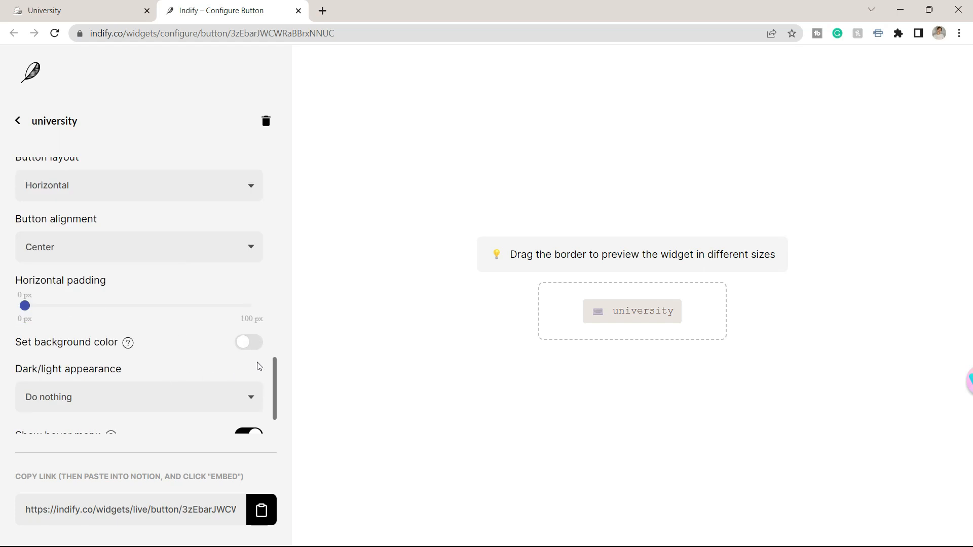